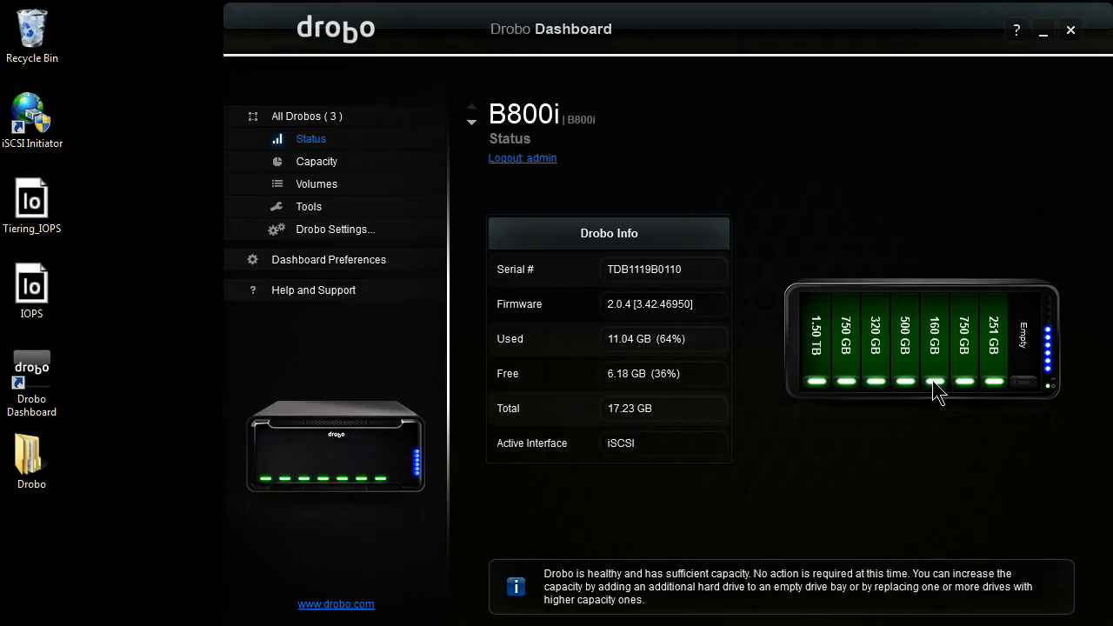
mouse_move(947, 374)
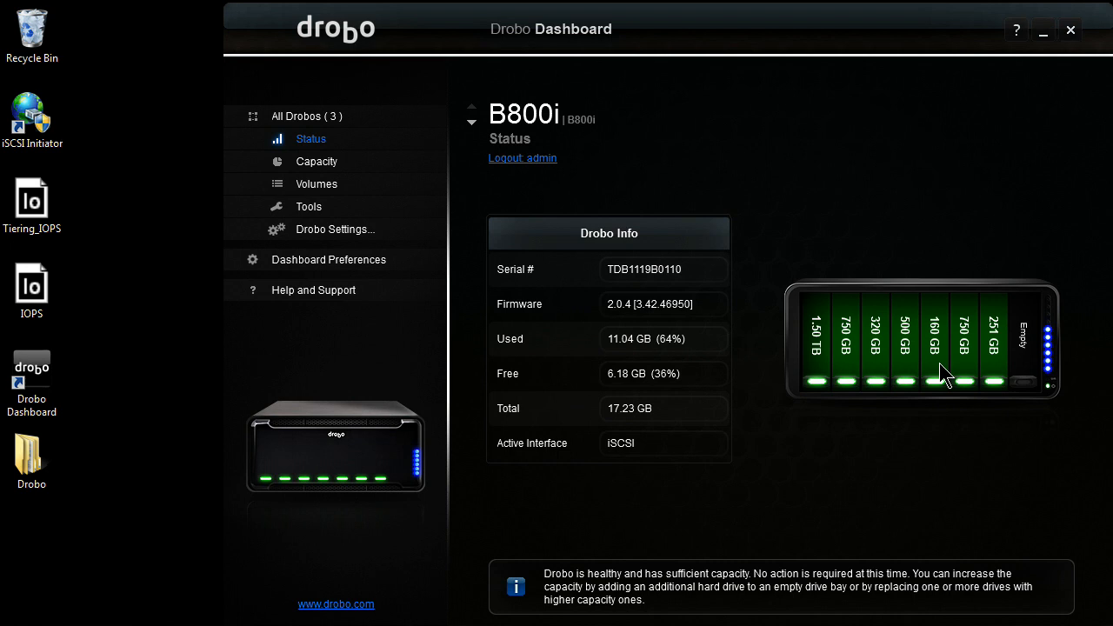
mouse_move(943, 299)
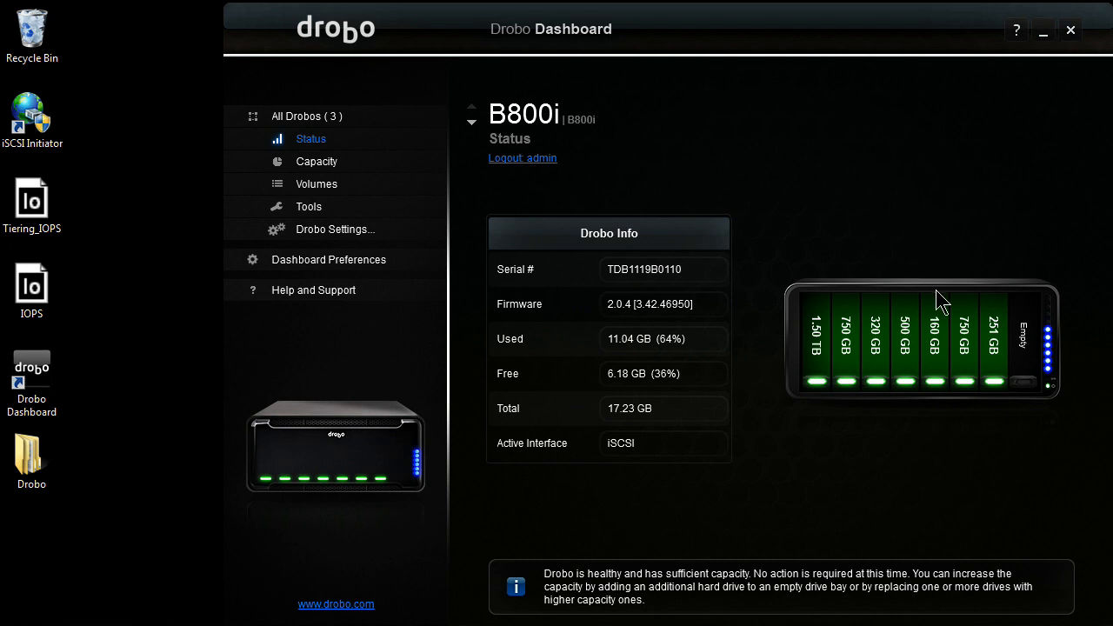
mouse_move(943, 339)
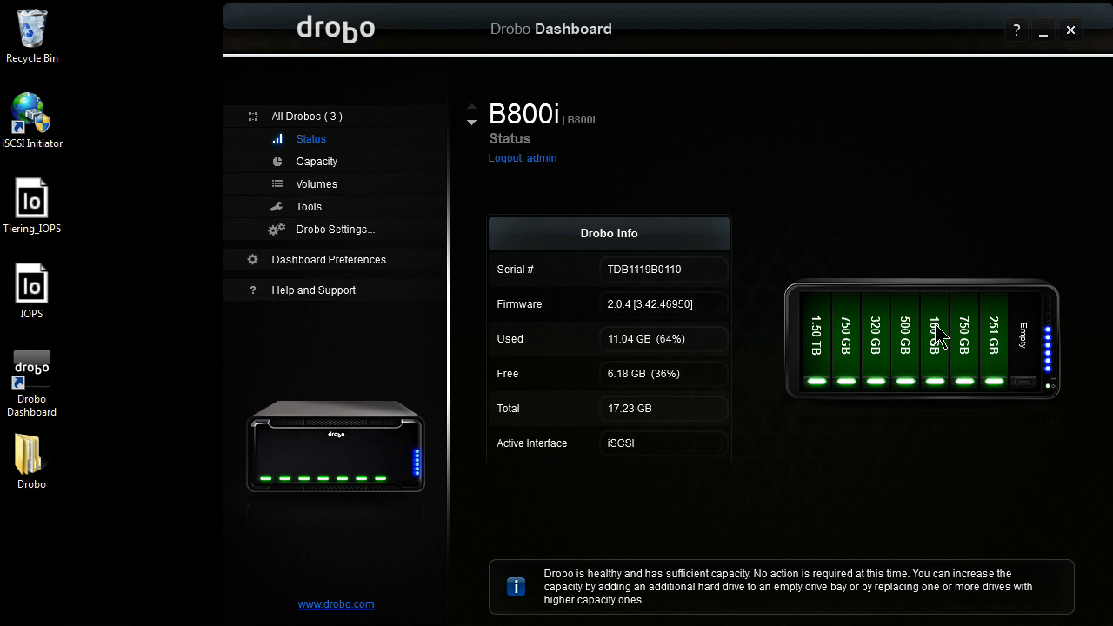
mouse_move(985, 315)
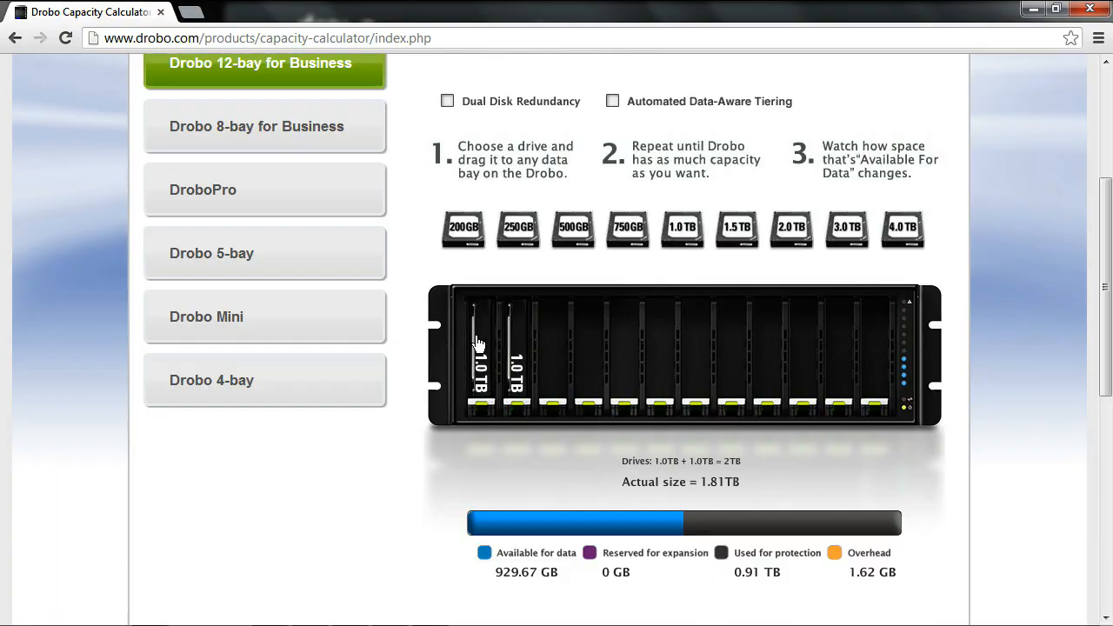
mouse_move(501, 364)
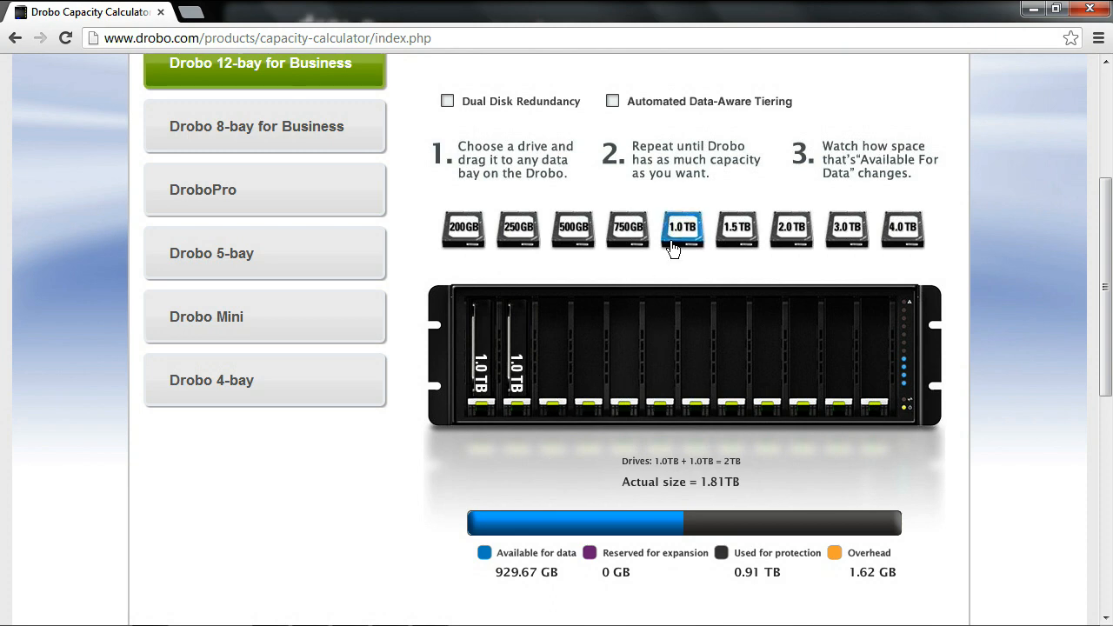
Place a third 1TB drive in the next bay, raising available data space to 1.81 TB.
left_click_drag(682, 230, 589, 329)
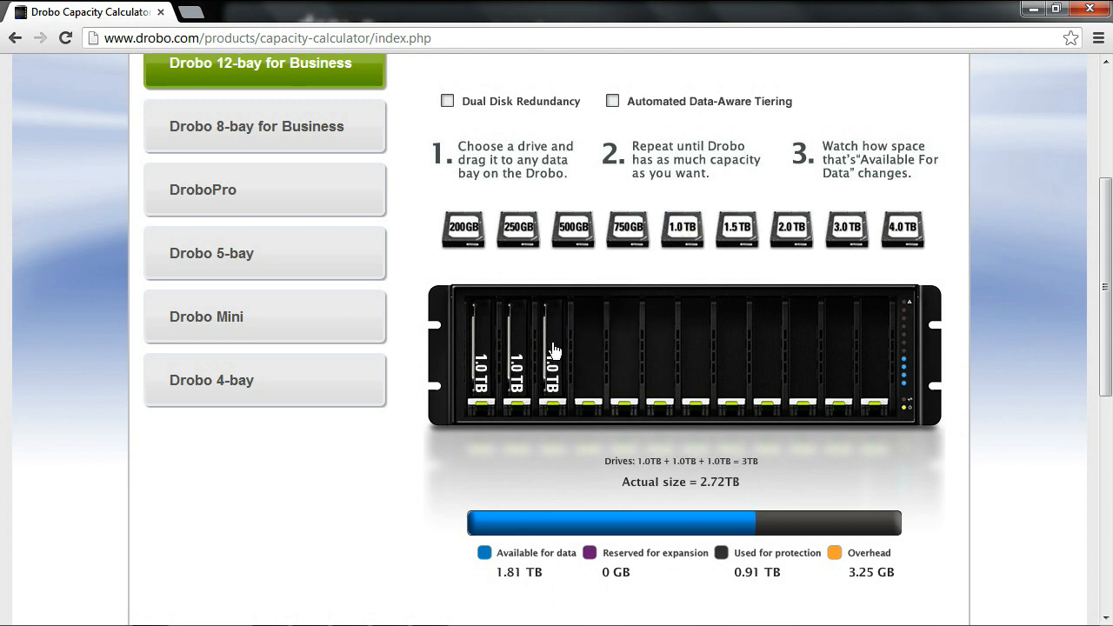
mouse_move(547, 564)
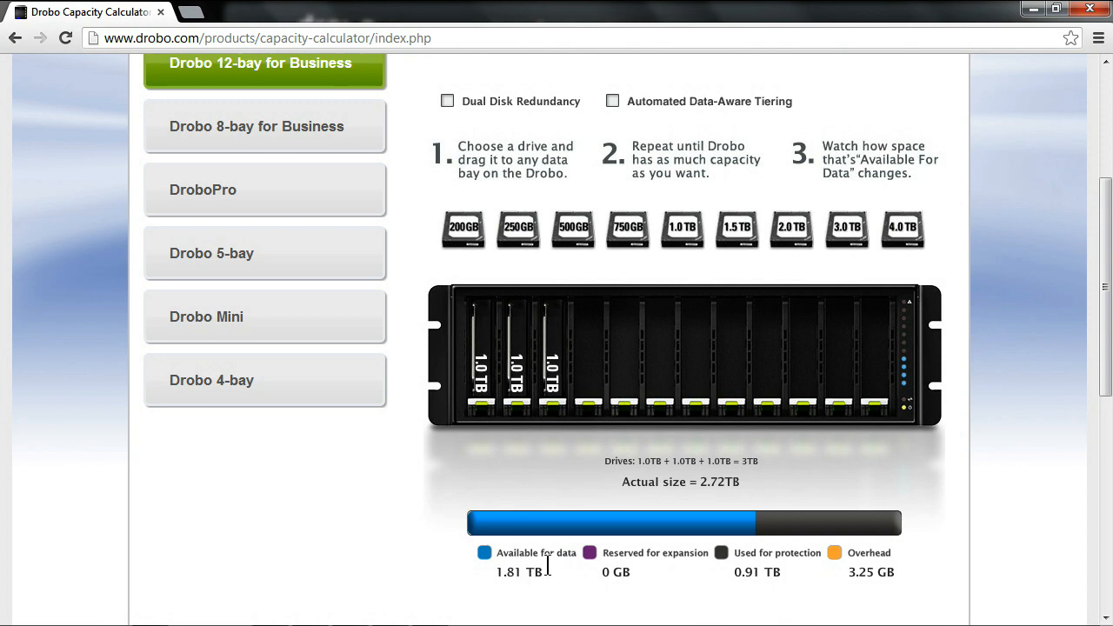
mouse_move(635, 280)
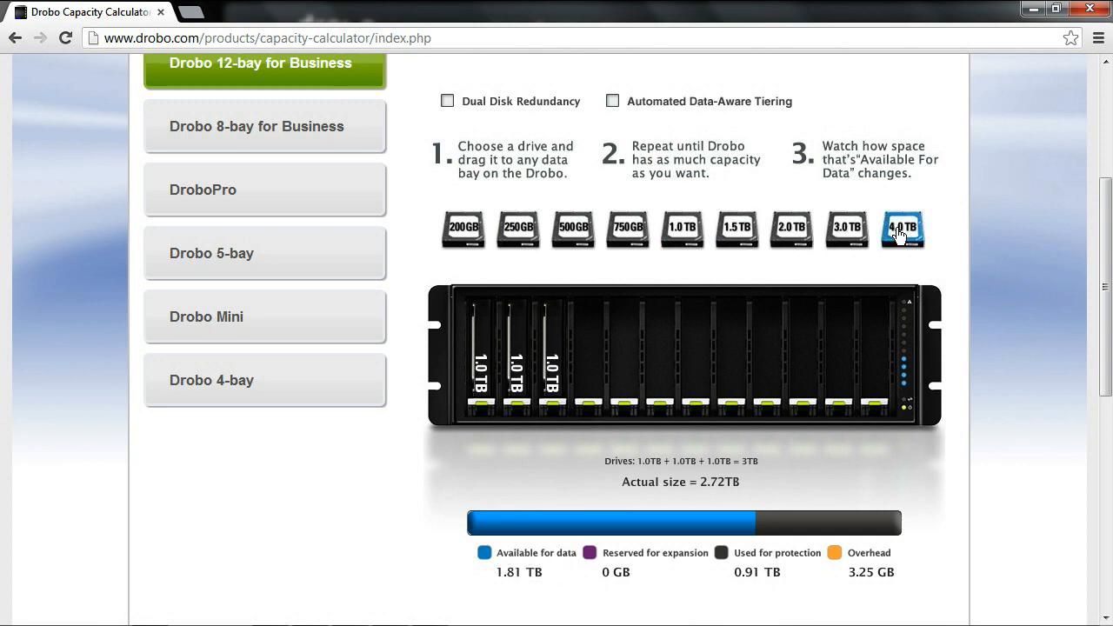
Place 4TB drives in the next empty bays, lifting available space to 9.8 TB with 3.83 TB protection.
left_click_drag(903, 229, 588, 348)
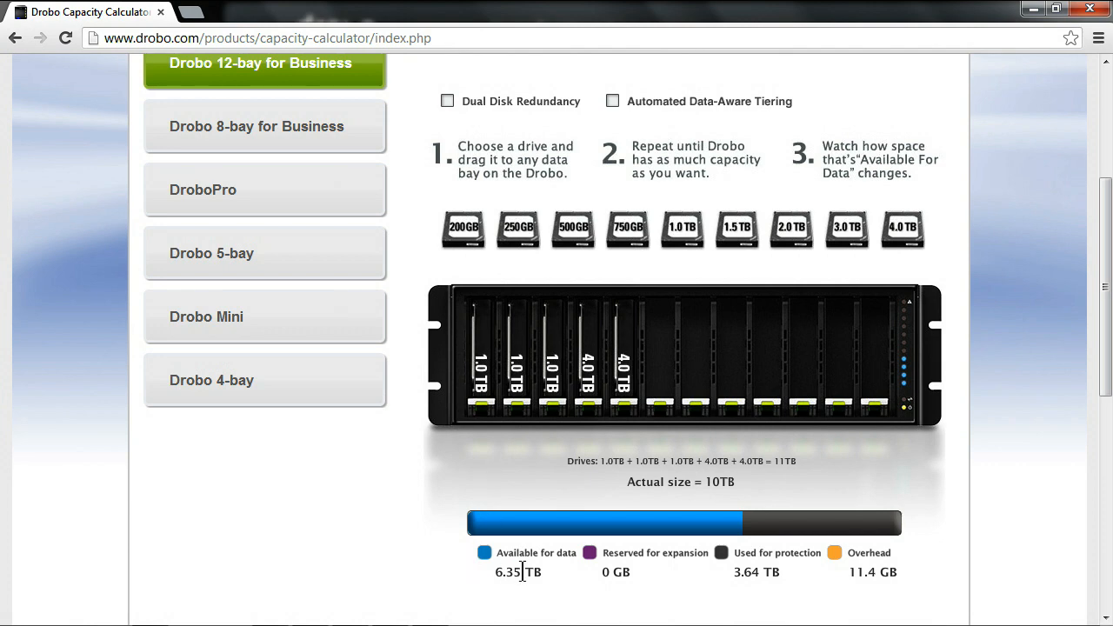
mouse_move(646, 453)
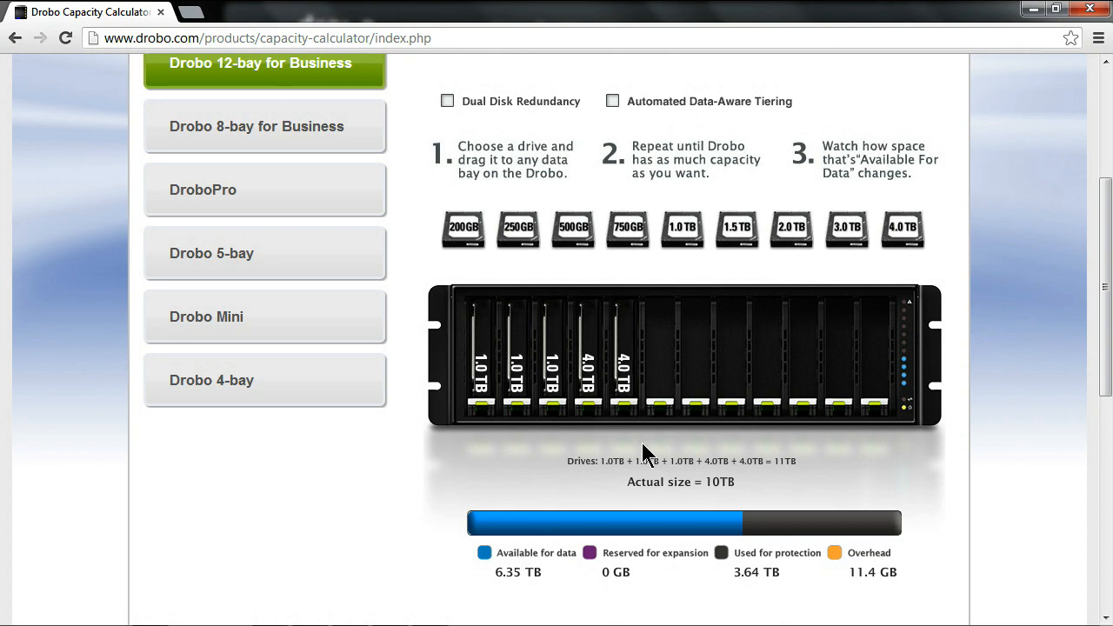
left_click_drag(903, 229, 658, 366)
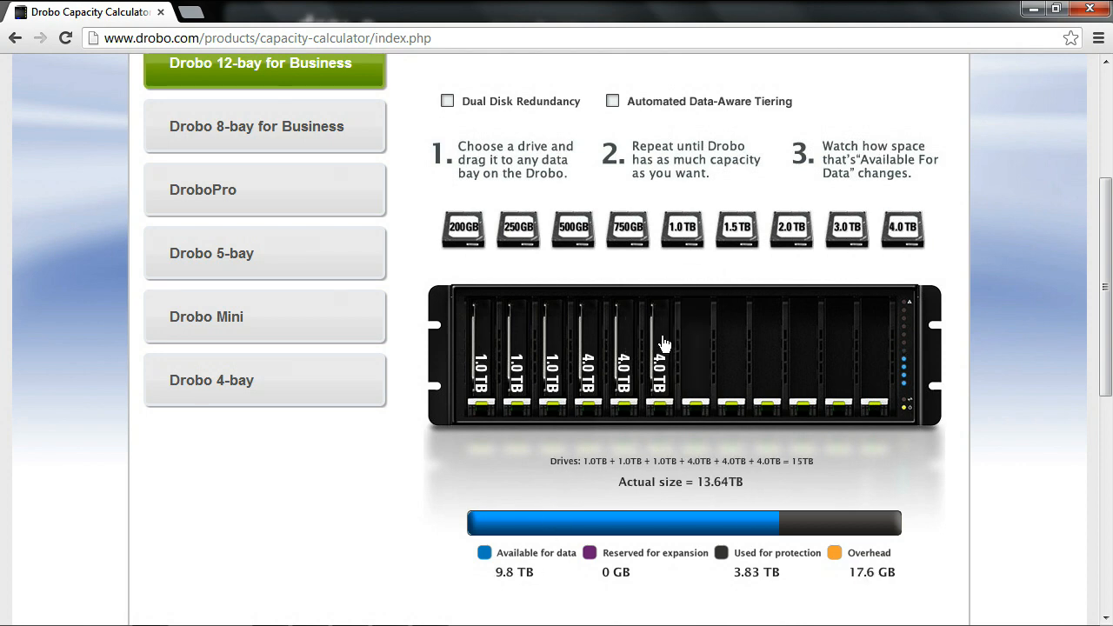